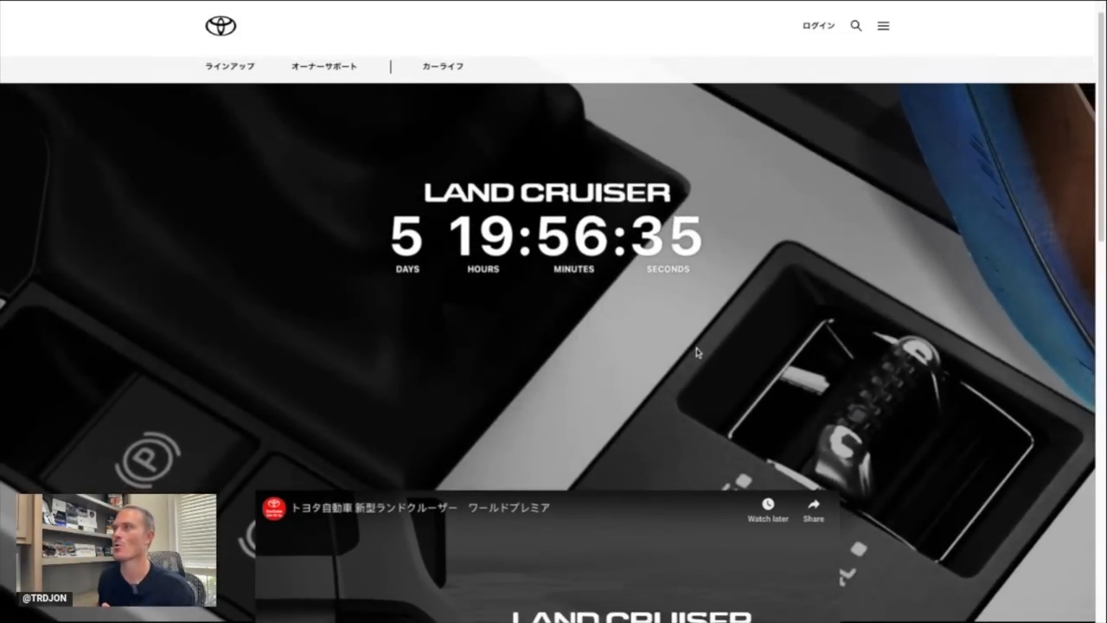
scroll(down, 3)
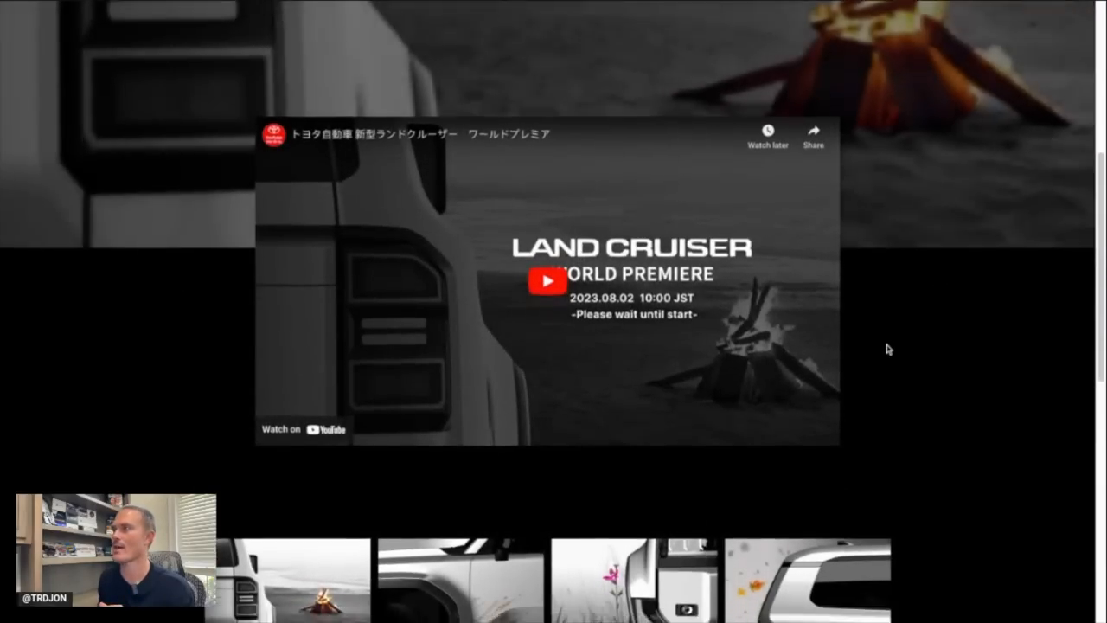
scroll(down, 3)
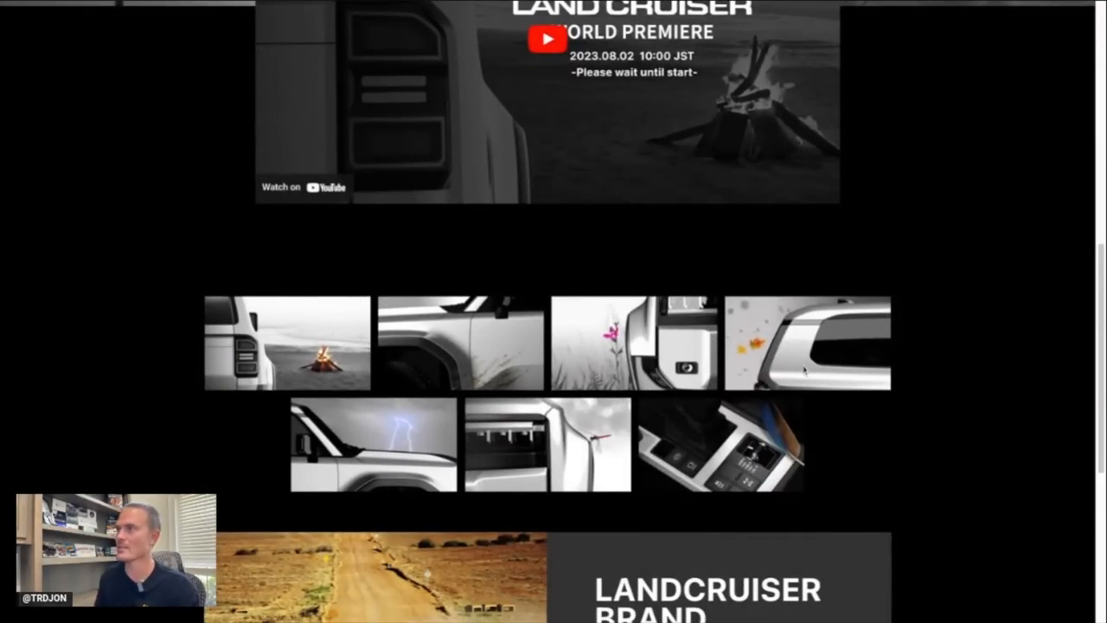
scroll(down, 3)
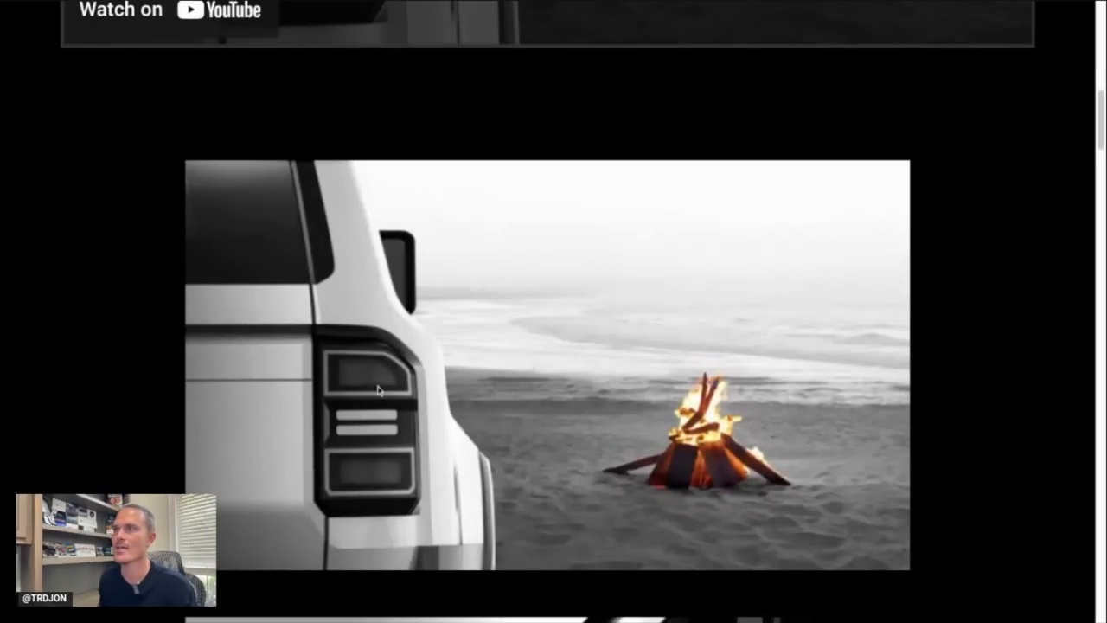
mouse_move(324, 341)
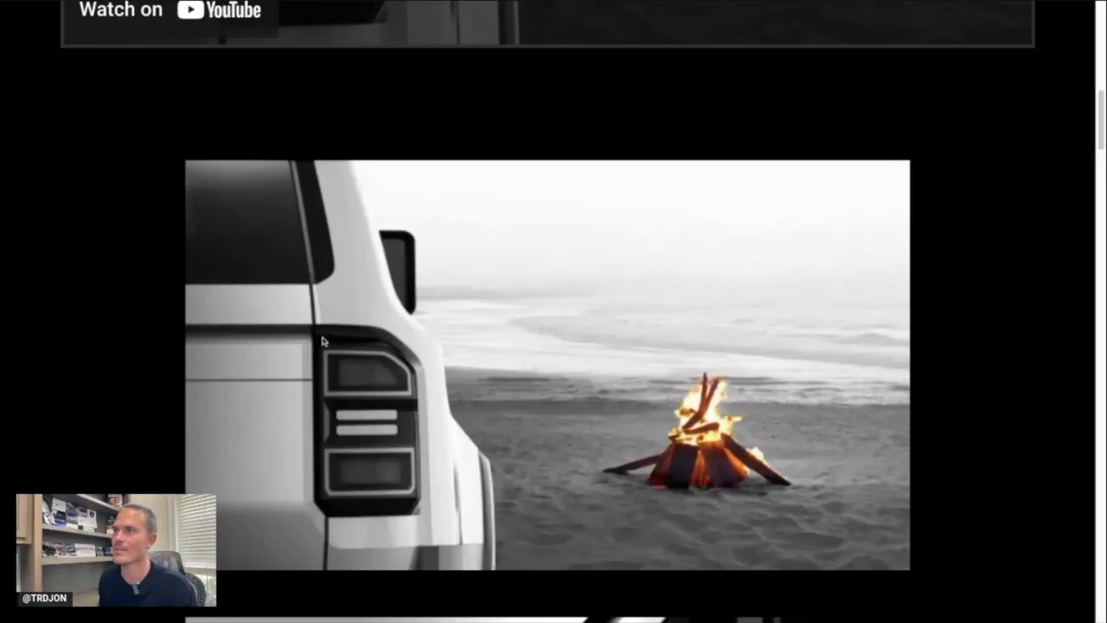
mouse_move(276, 343)
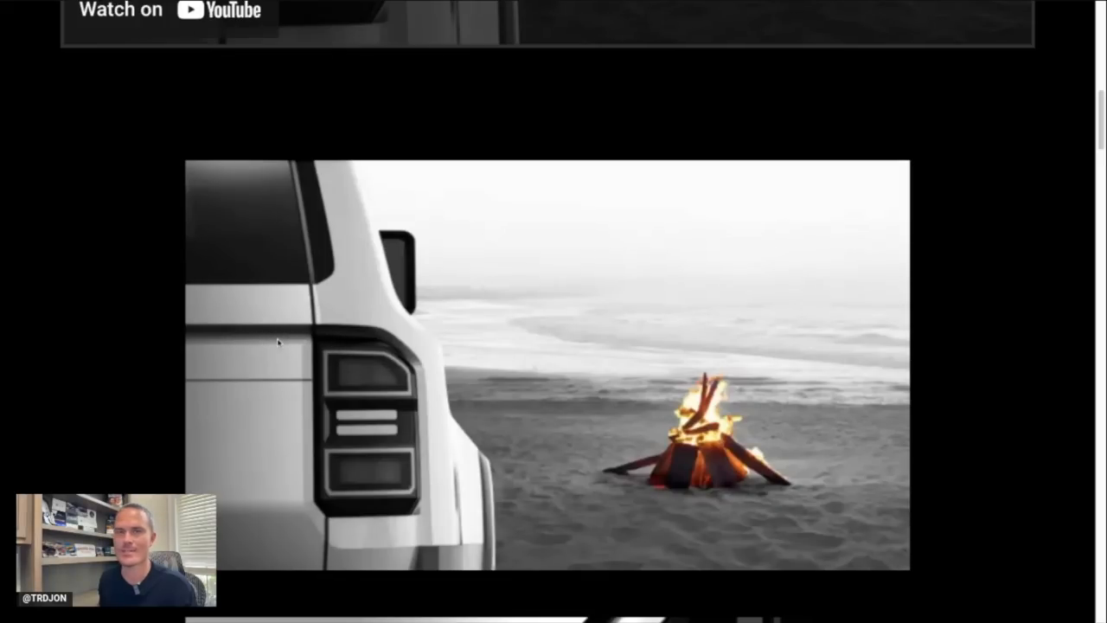
mouse_move(327, 346)
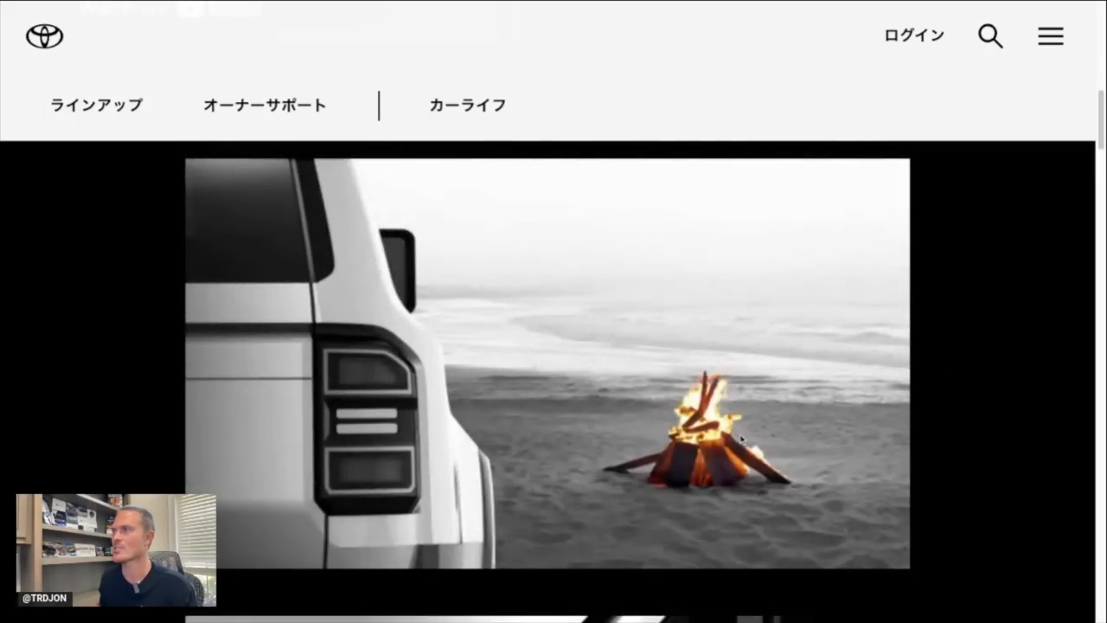
scroll(down, 3)
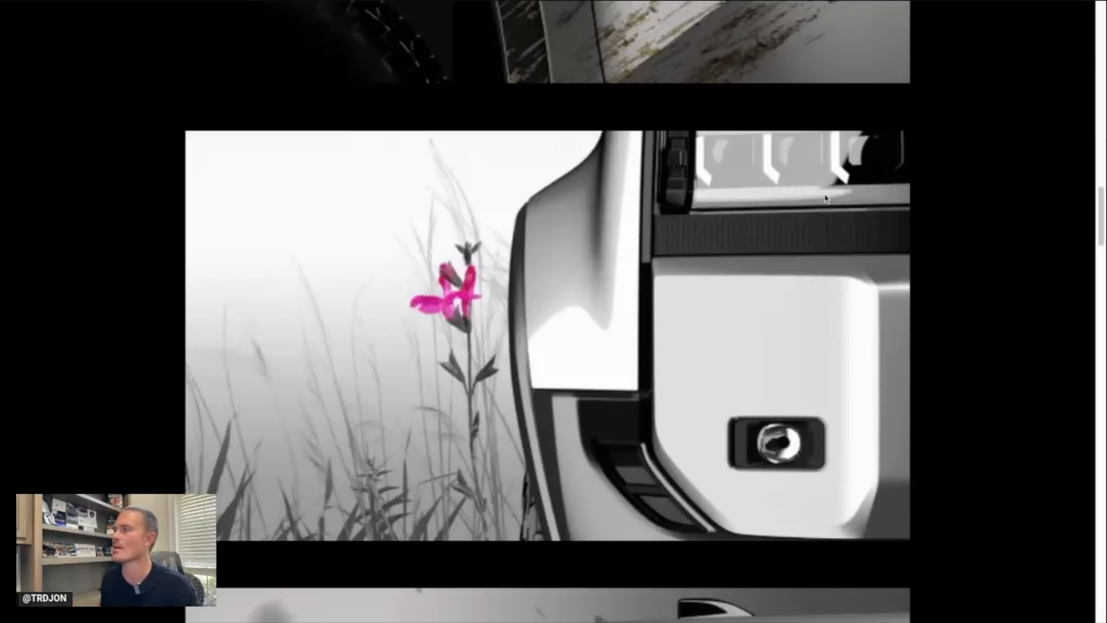
mouse_move(788, 471)
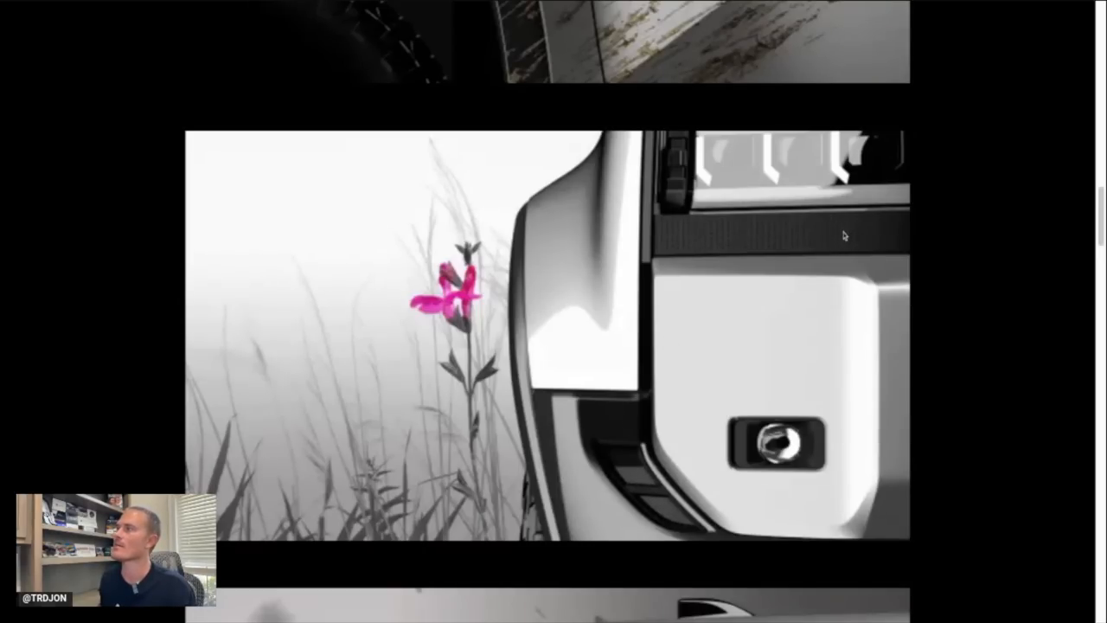
mouse_move(820, 249)
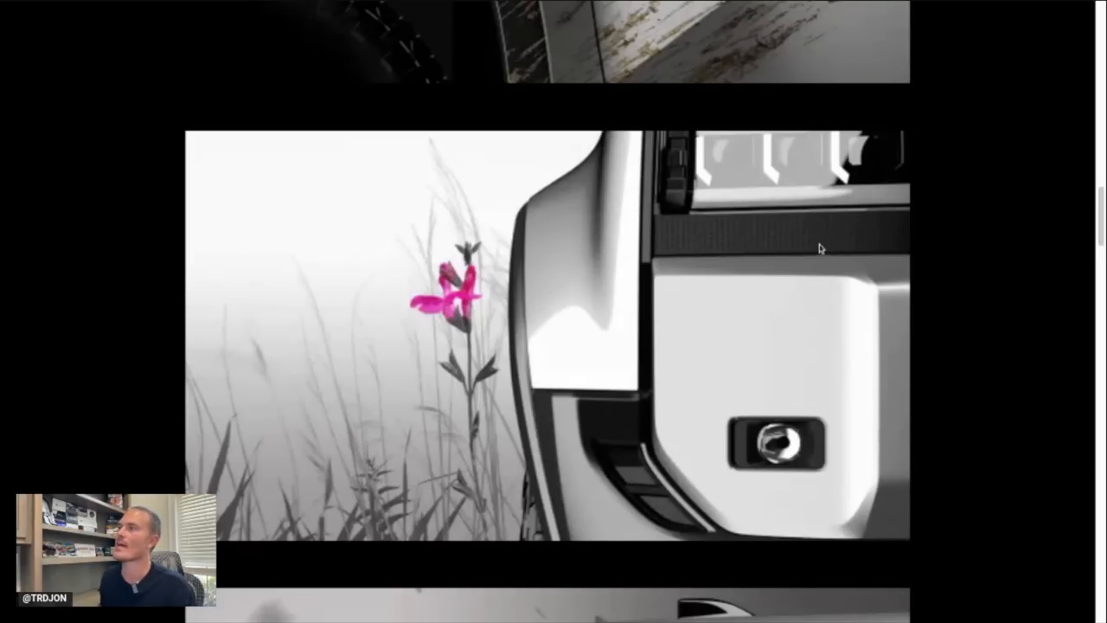
mouse_move(602, 209)
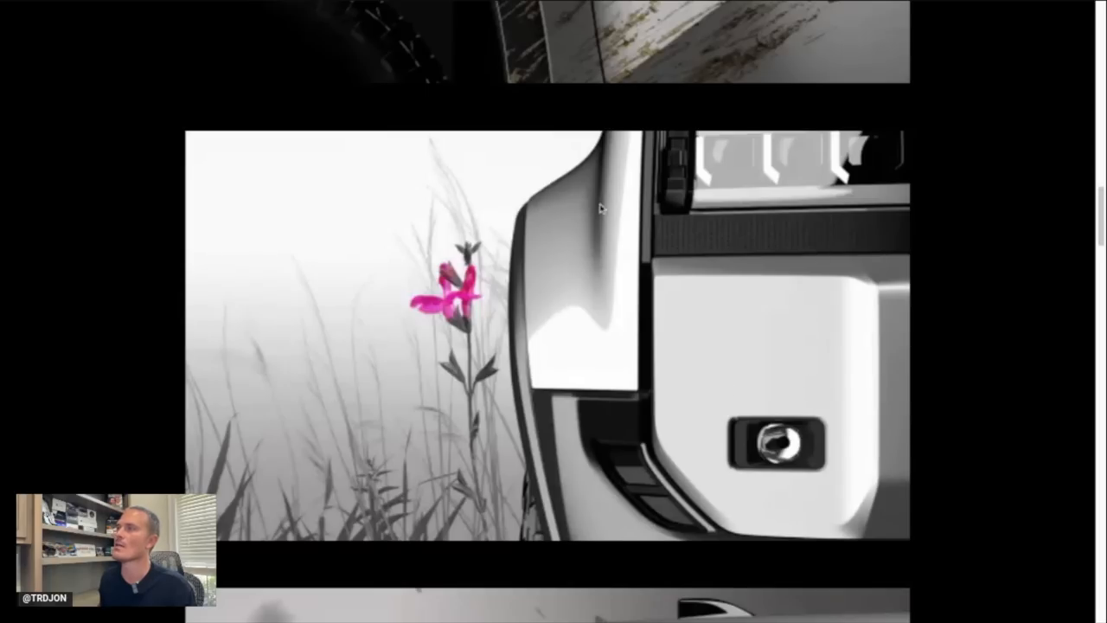
mouse_move(557, 512)
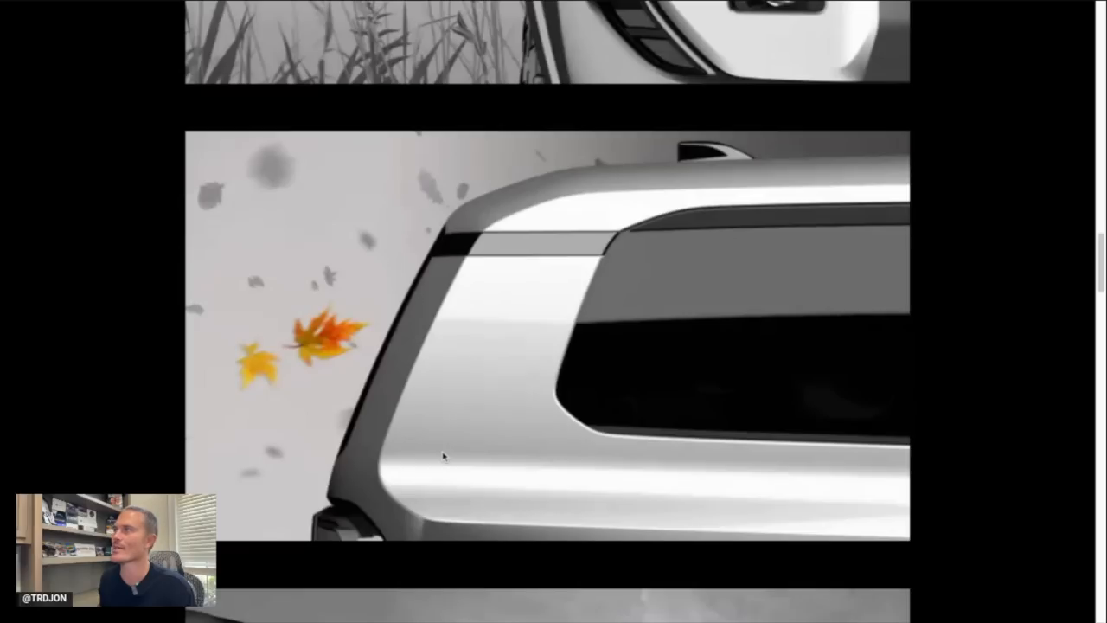
mouse_move(708, 173)
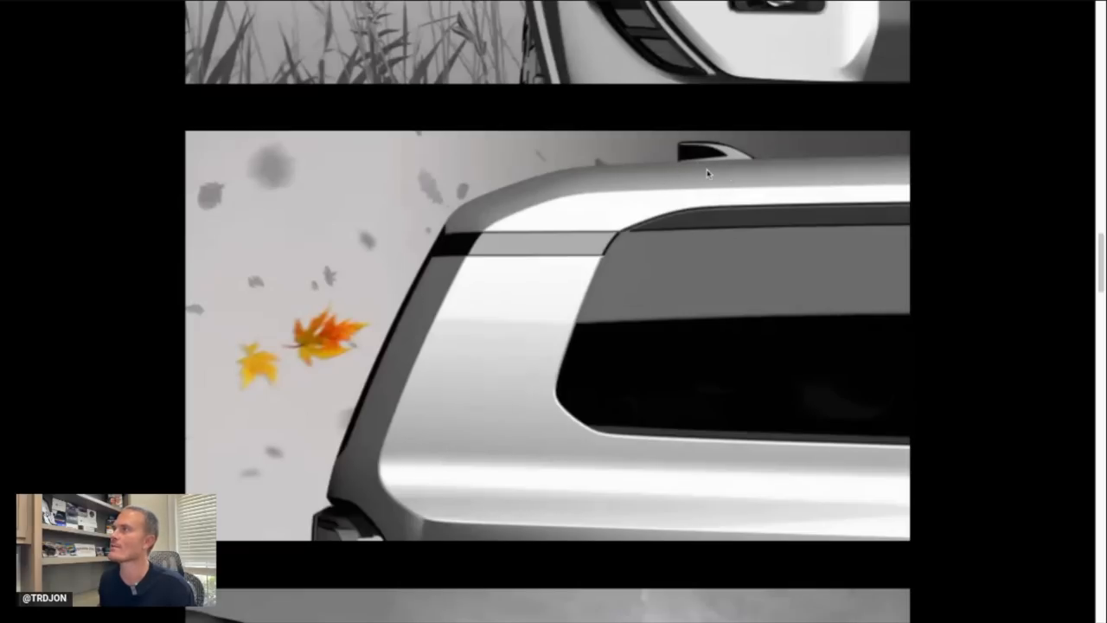
mouse_move(539, 355)
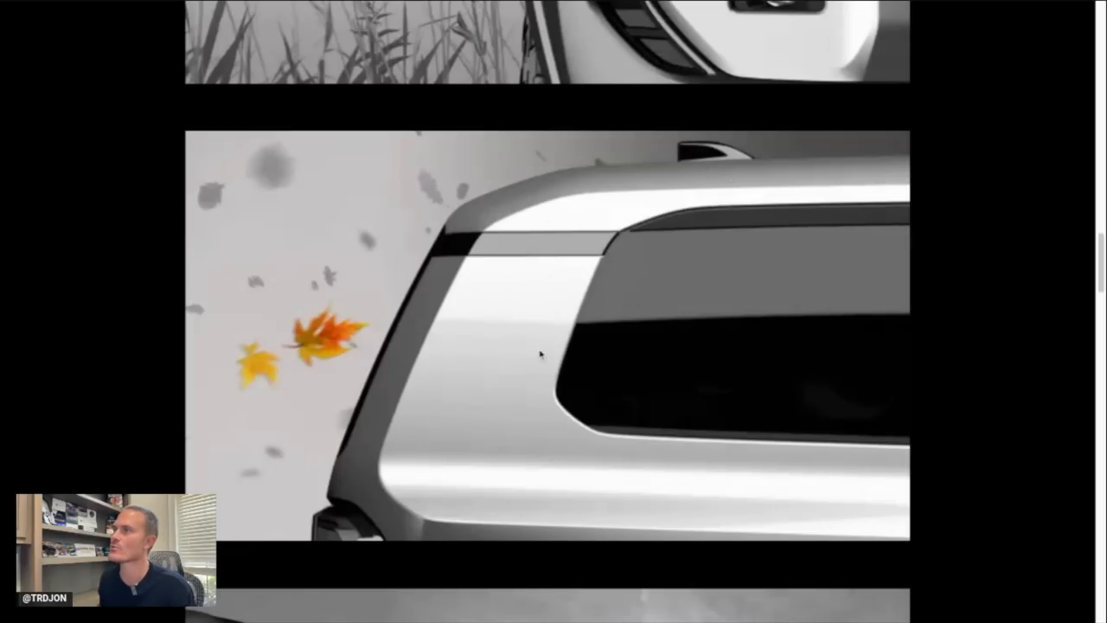
mouse_move(837, 310)
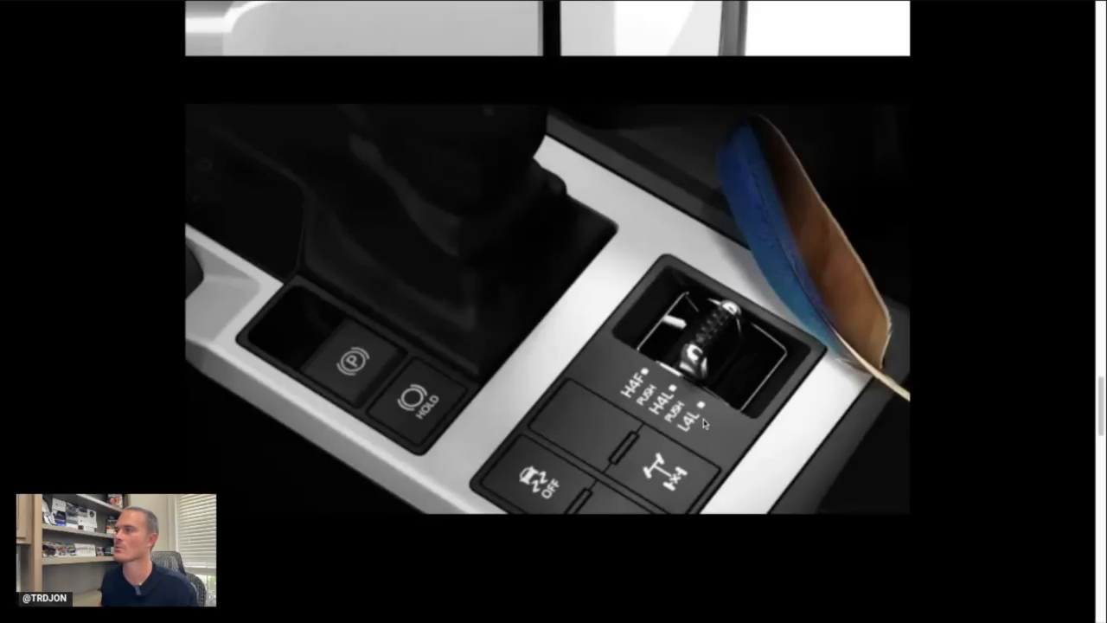
mouse_move(692, 493)
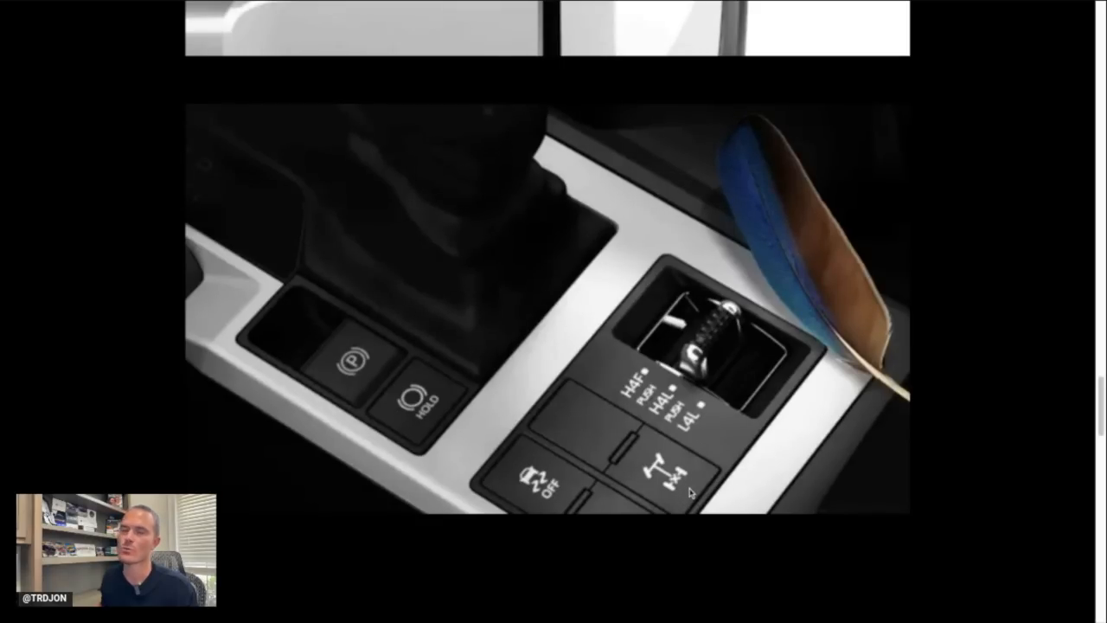
mouse_move(584, 440)
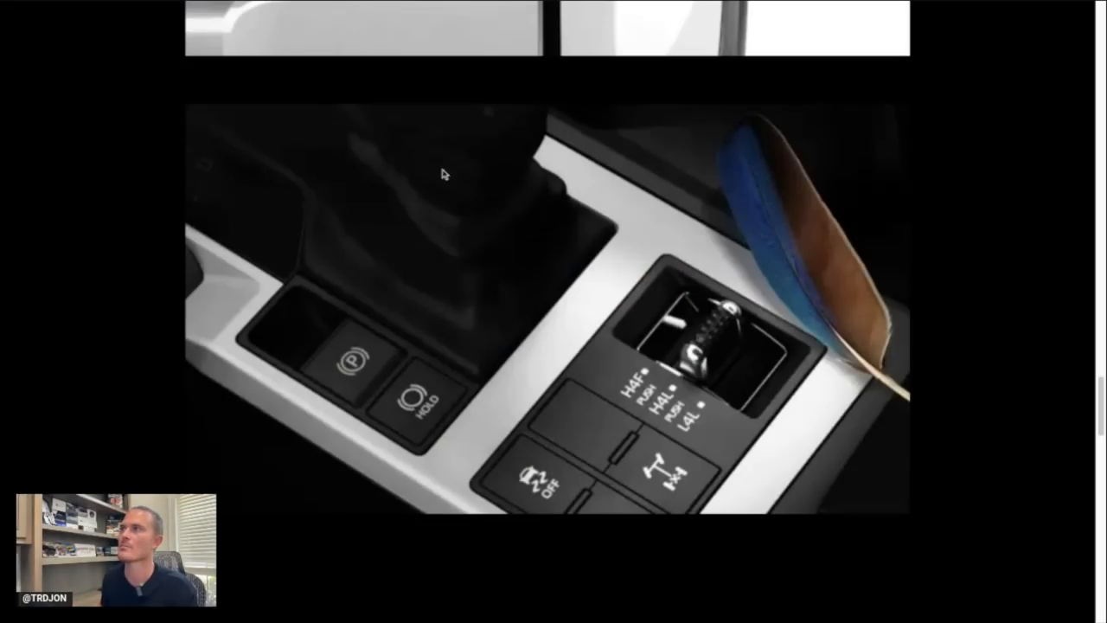
mouse_move(937, 327)
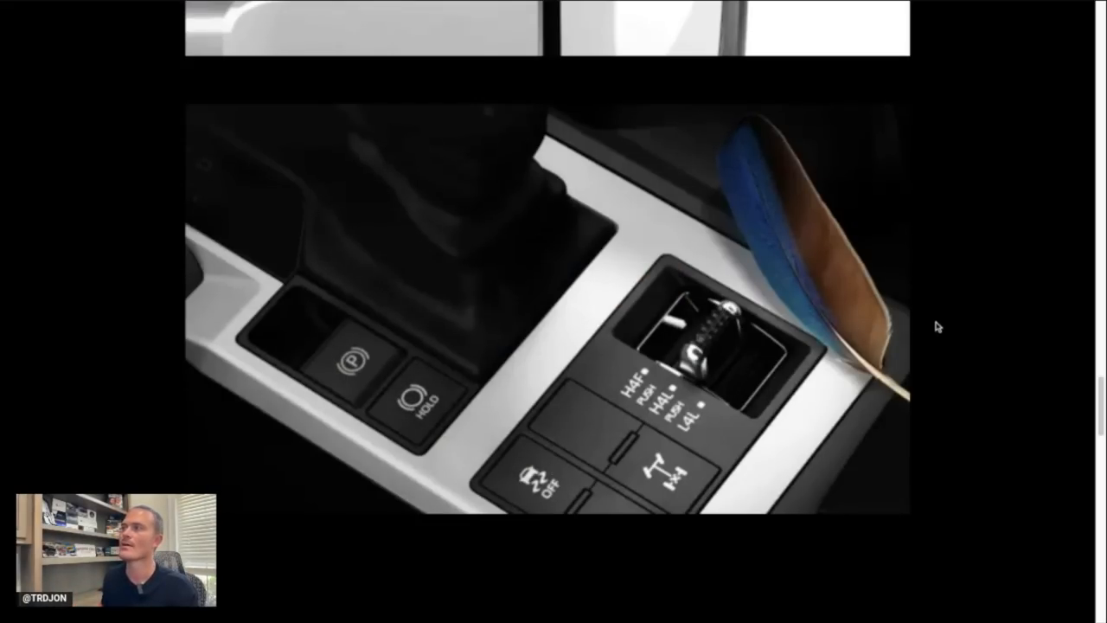